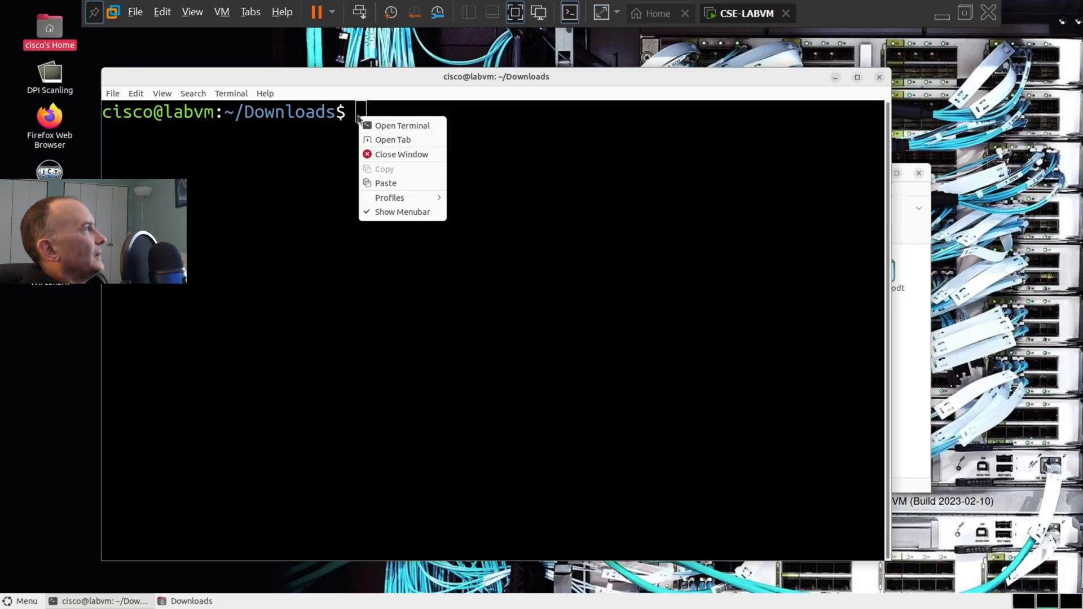
mouse_move(386, 183)
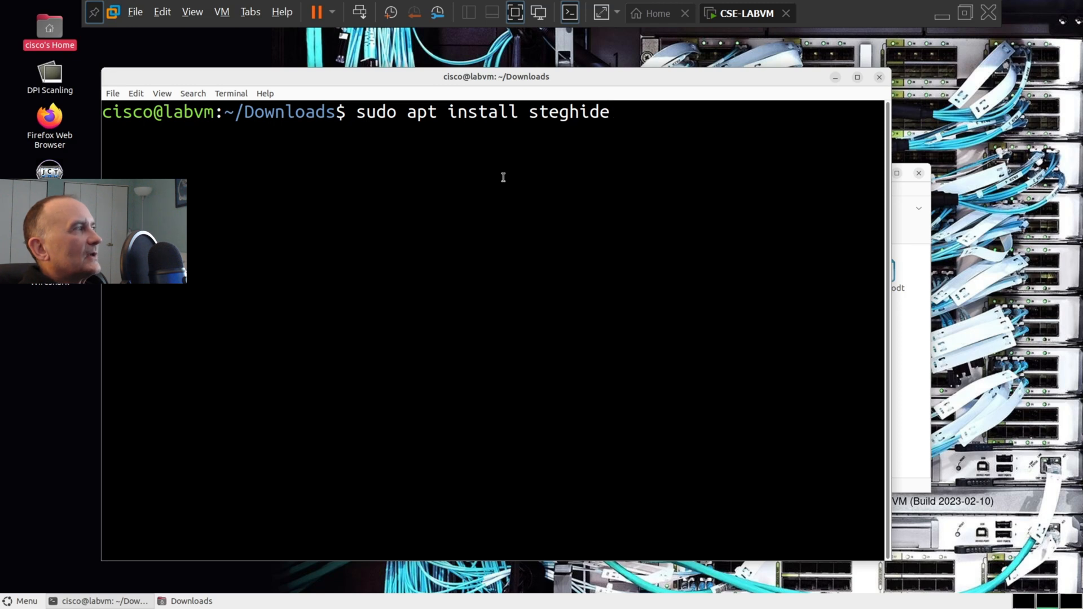
List ~/Downloads with ls, showing keyboard.jpg and secret.odt, and place the terminal beside the file manager
key(BackSpace)
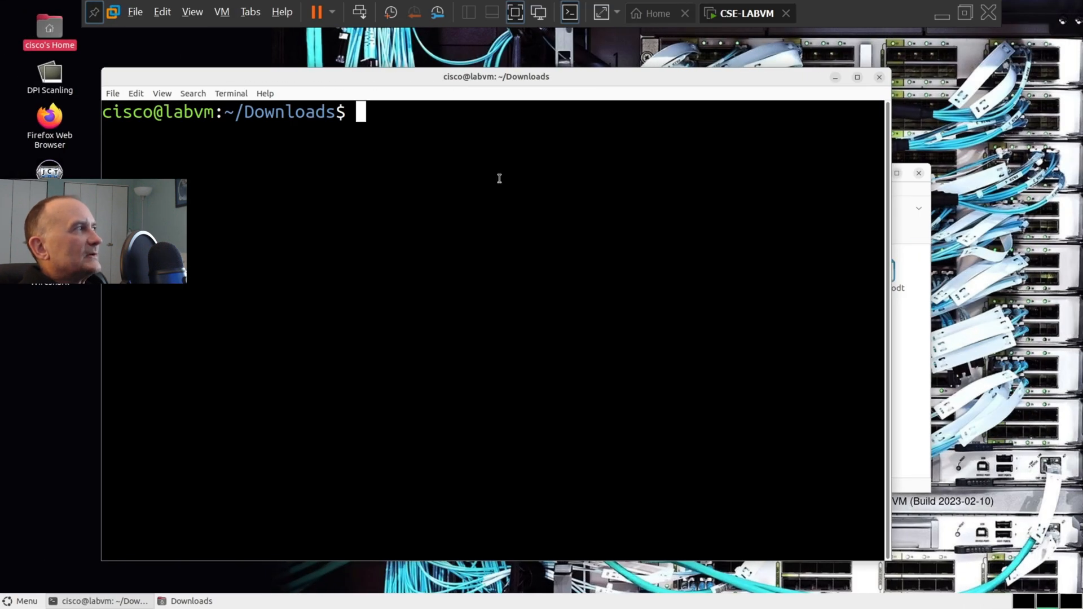
text(ls)
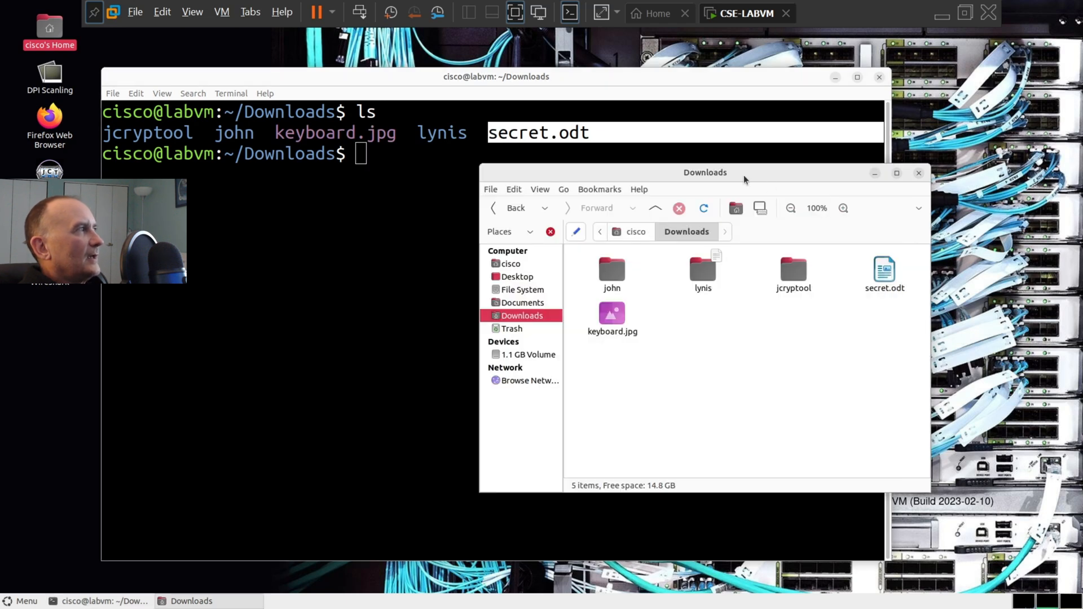
drag(705, 171, 391, 167)
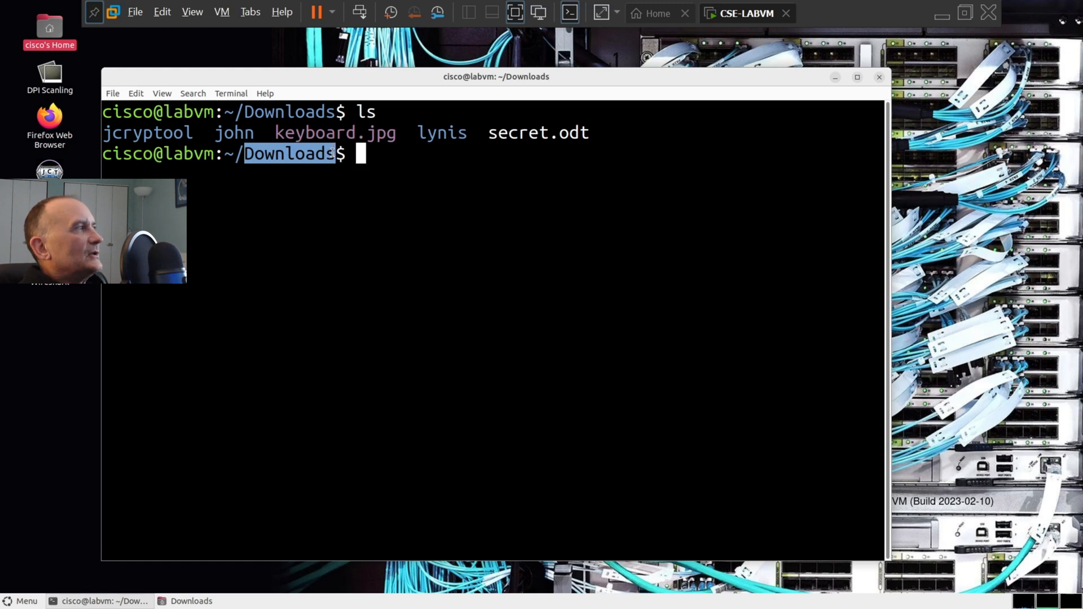
drag(497, 77, 456, 99)
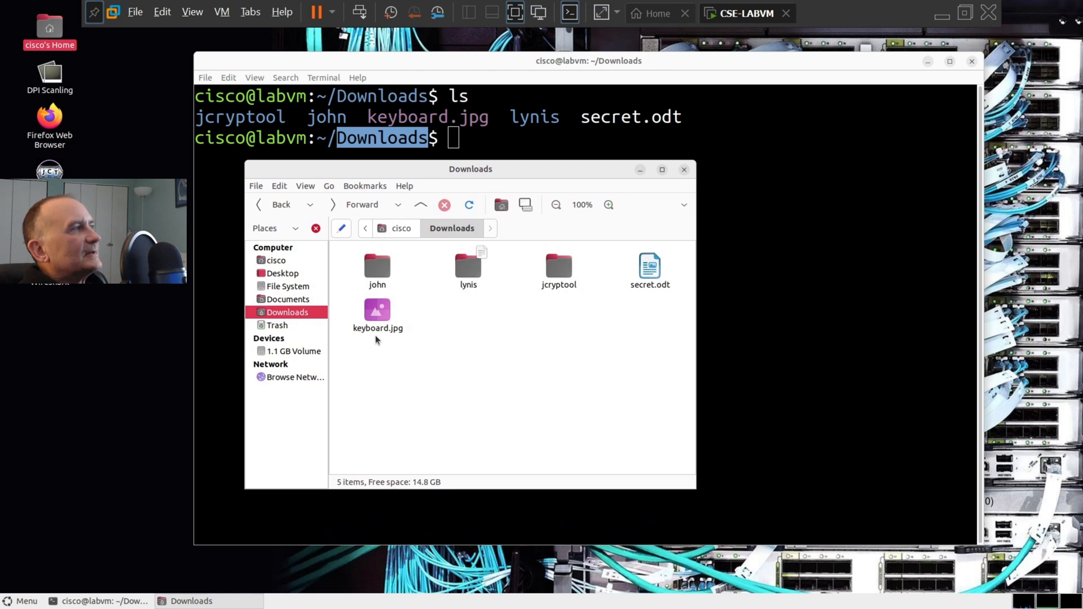
View keyboard.jpg in GIMP as a close-up keyboard photo, then close it back to the terminal
double_click(377, 309)
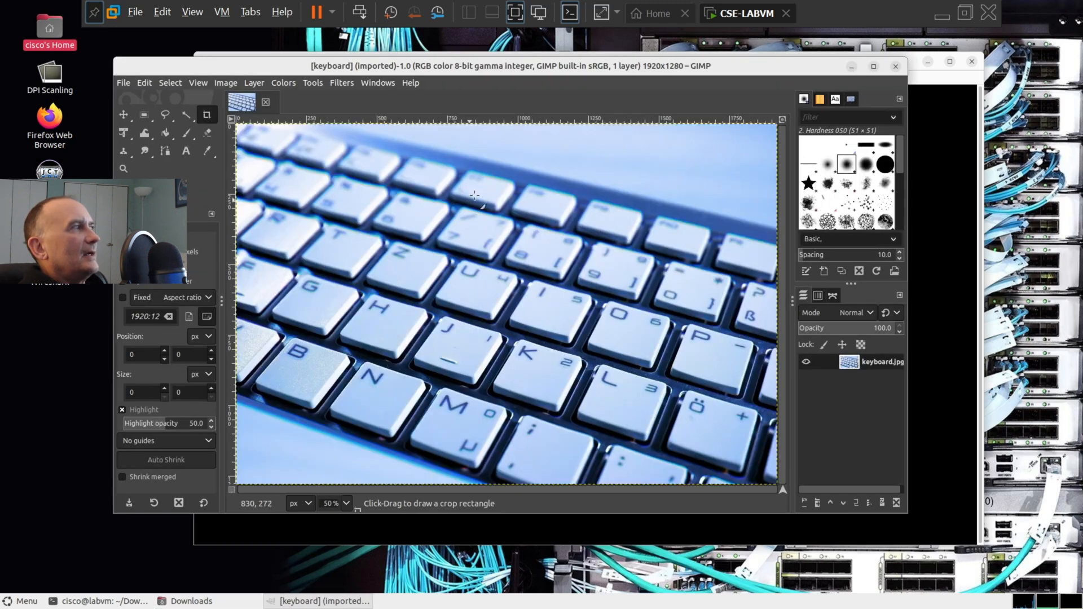
mouse_move(760, 174)
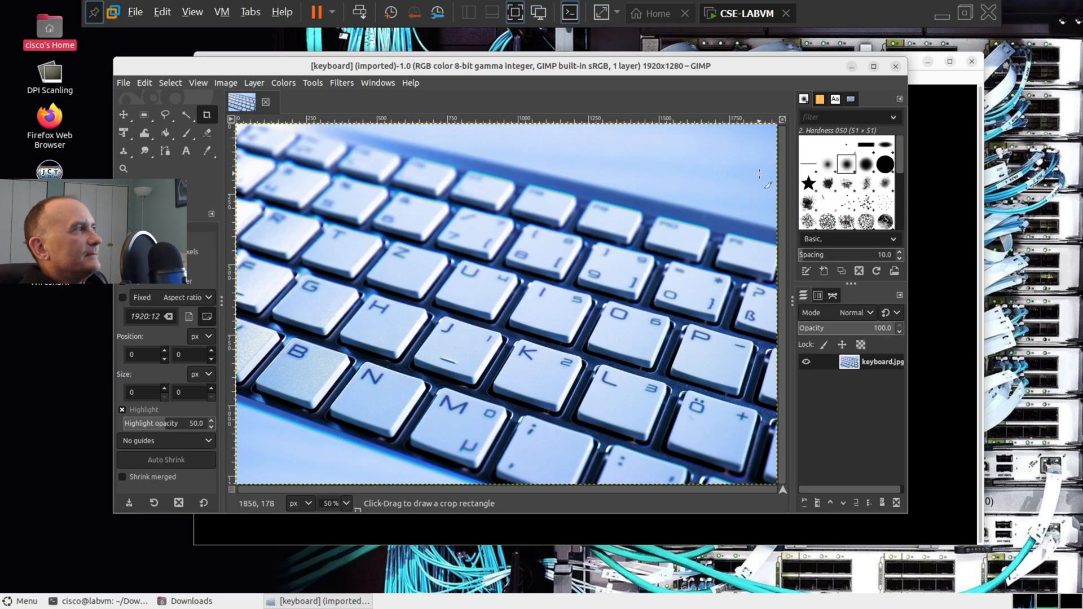
click(191, 601)
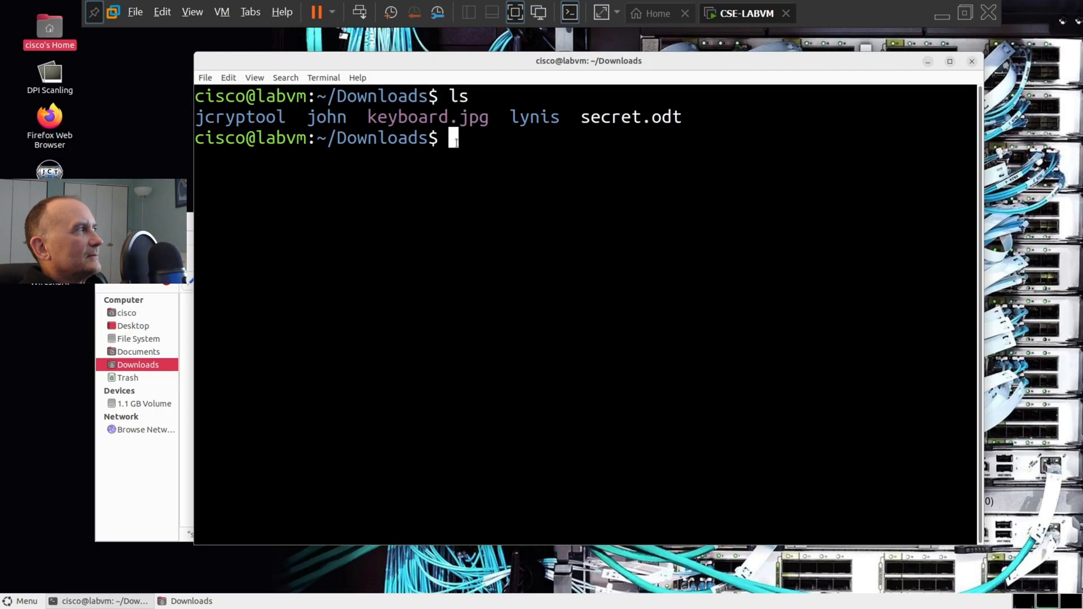
Run steghide embed -cf keyboard.jpg -ef secret.odt with a passphrase until it reports done
right_click(453, 137)
text(steghide embed -cf keyboard.jpg -ef secret.odt)
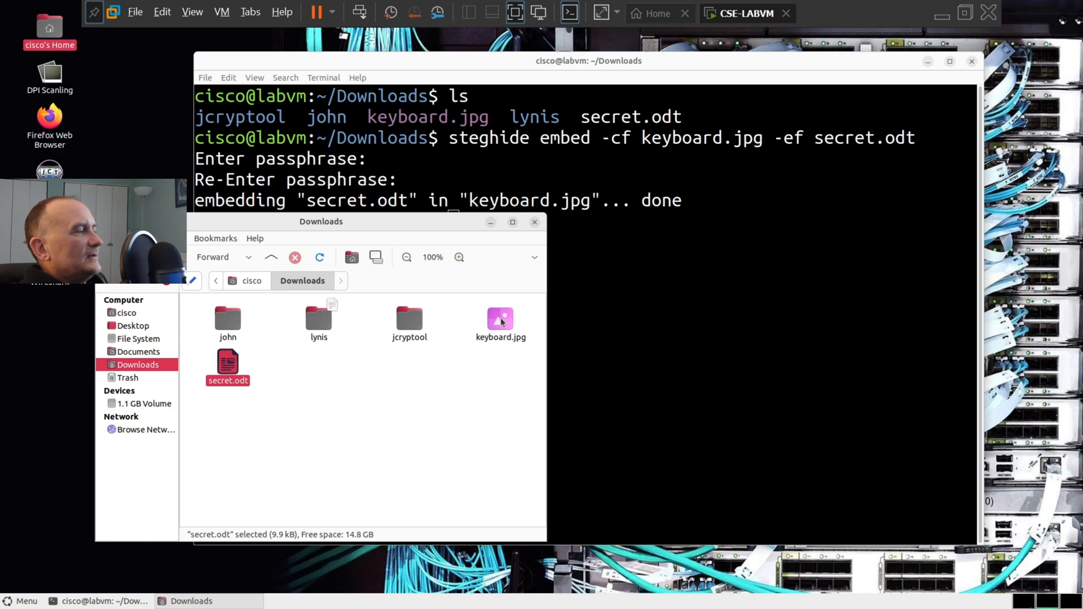
Check the stego keyboard.jpg looks unchanged in GIMP, close it, and return to the terminal to remove secret.odt
double_click(501, 318)
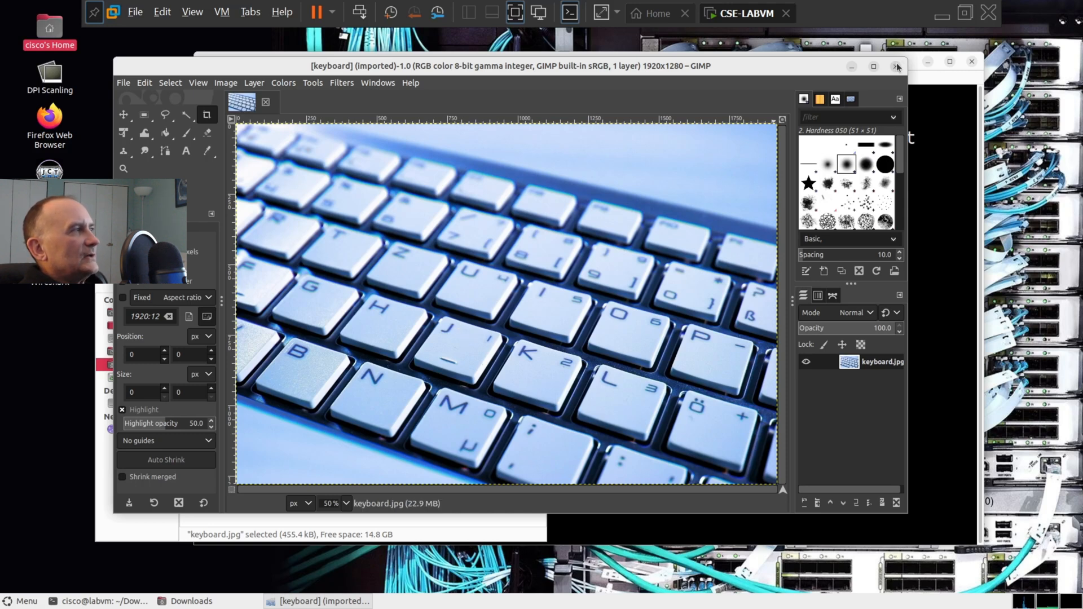
mouse_move(896, 67)
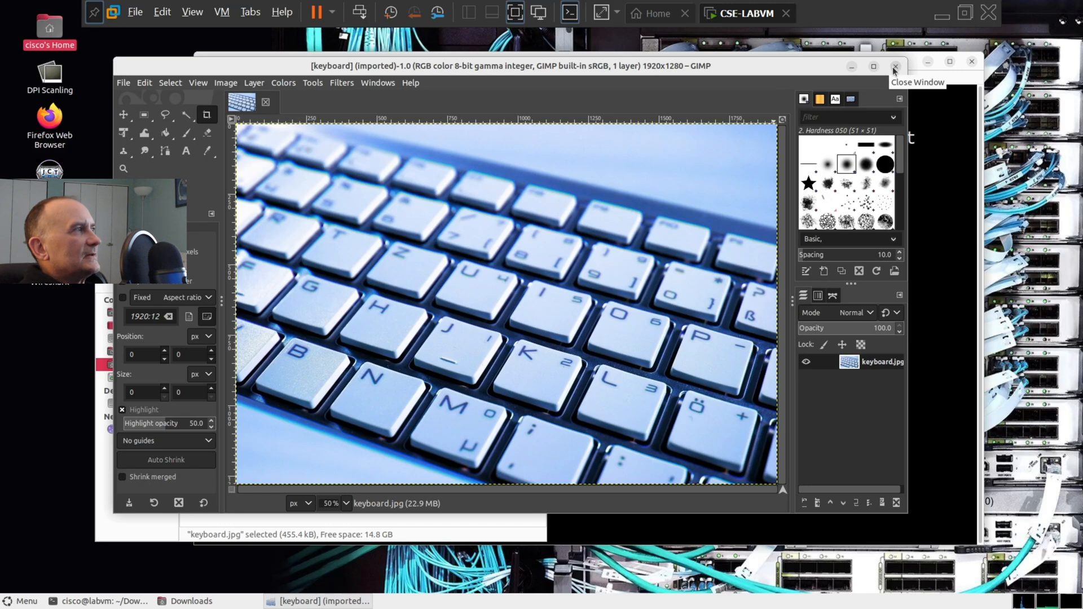
click(895, 66)
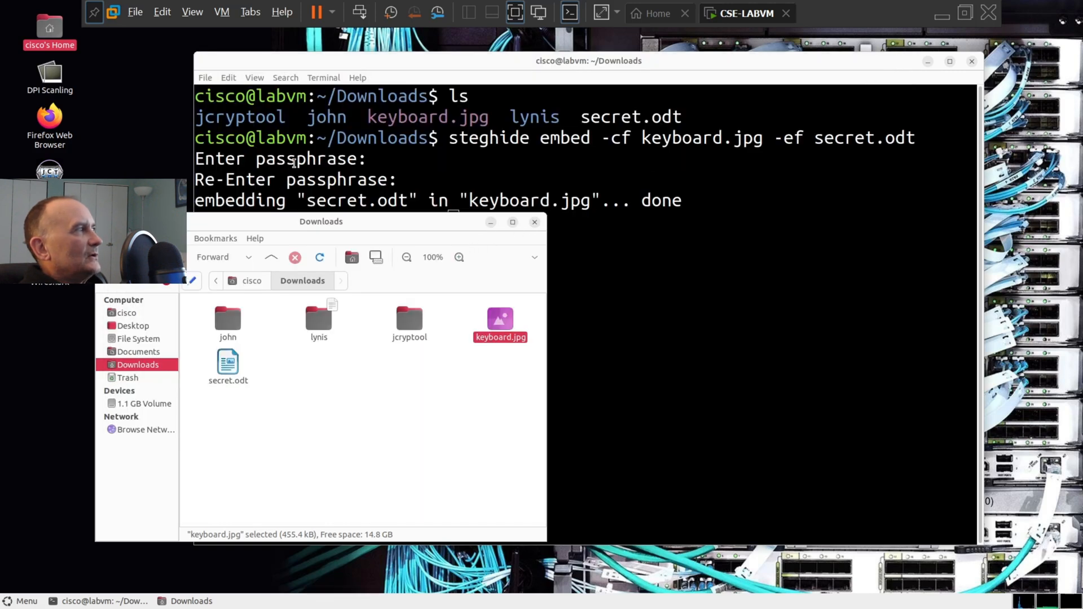
click(553, 222)
text(rm secret.odt)
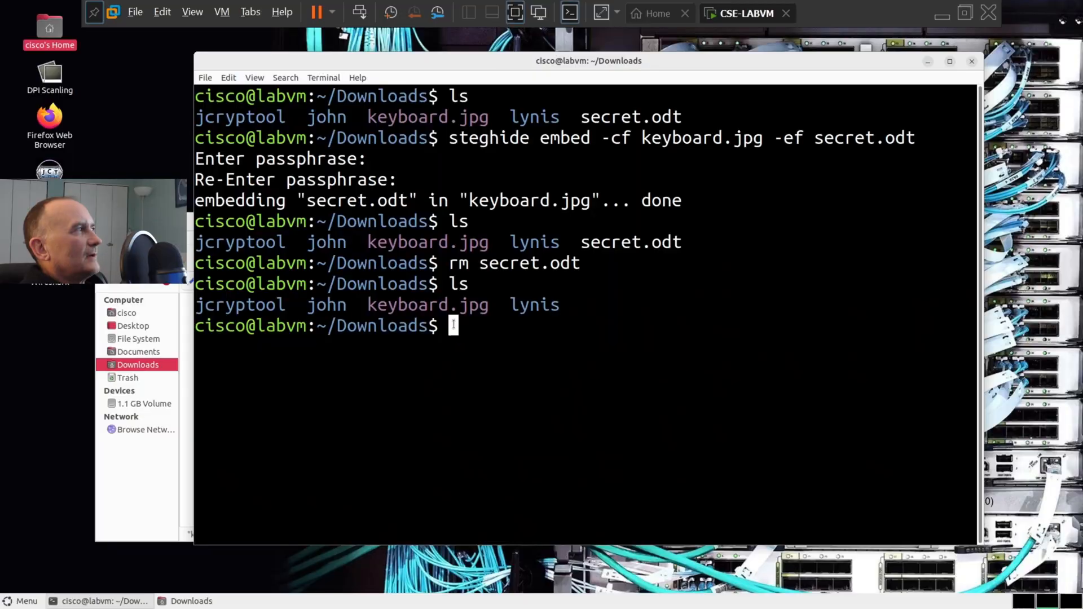
Run steghide extract -sf keyboard.jpg with the passphrase and list the folder to confirm secret.odt is back
right_click(454, 326)
text(steghide extract -sf keyboard.jpg)
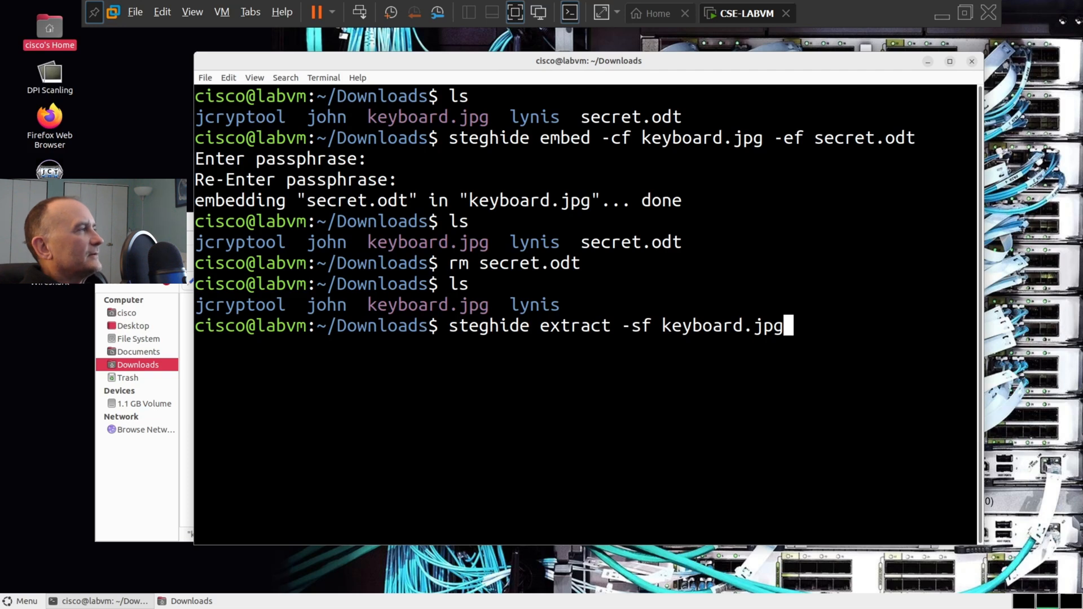
key(Return)
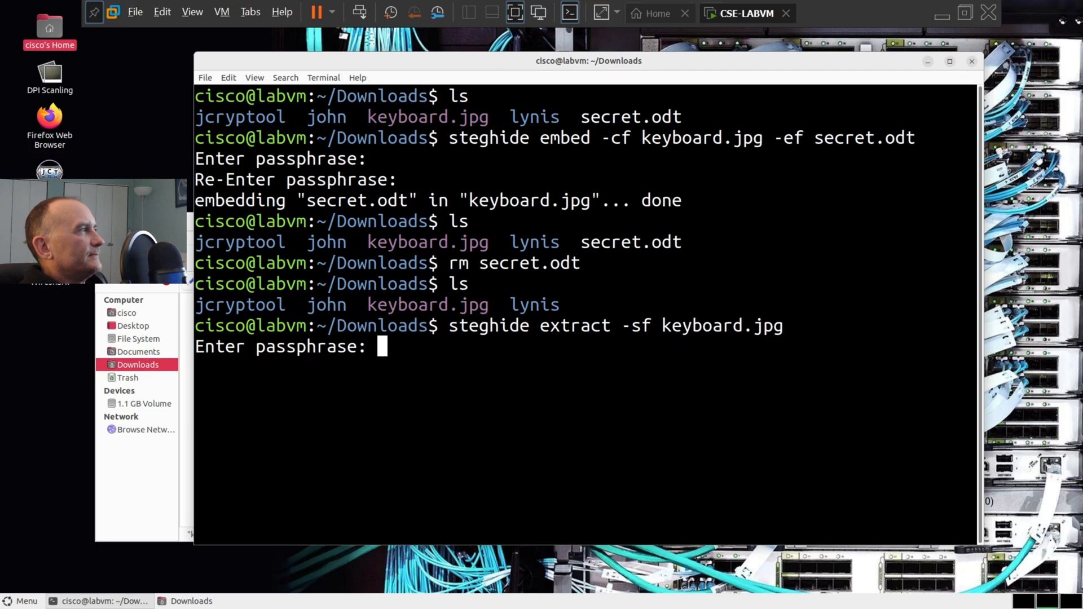
key(Return)
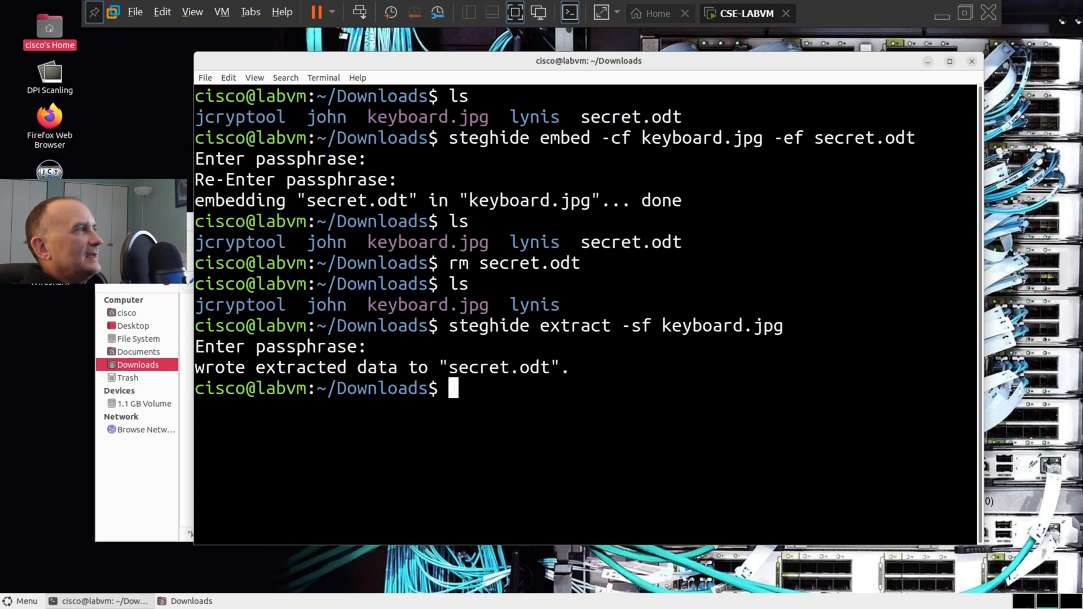
text(ls)
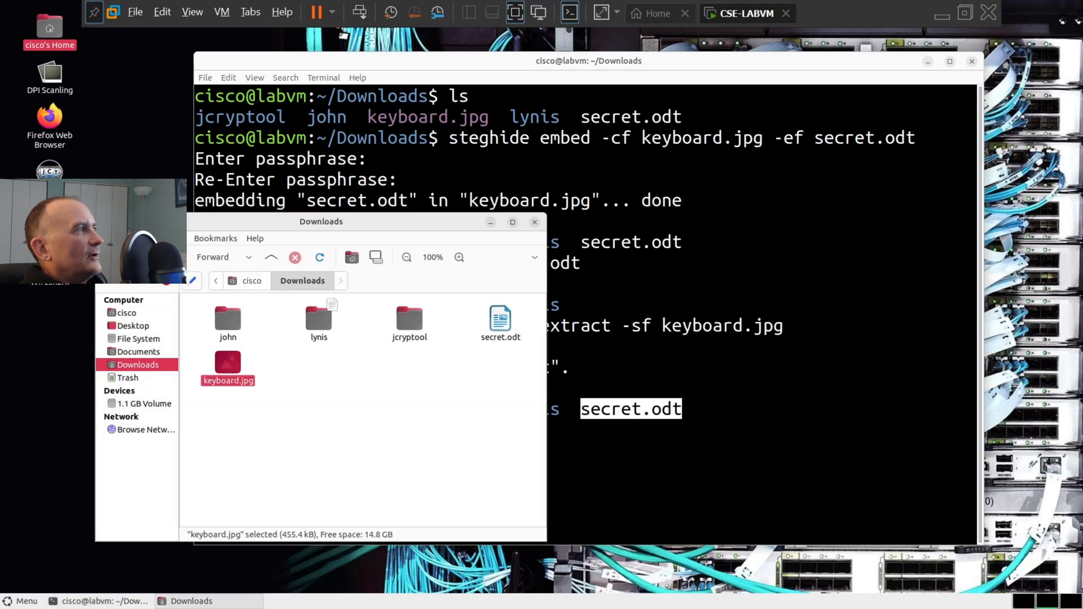
Open the recovered secret.odt in LibreOffice Writer, showing 'The secret document'
click(500, 318)
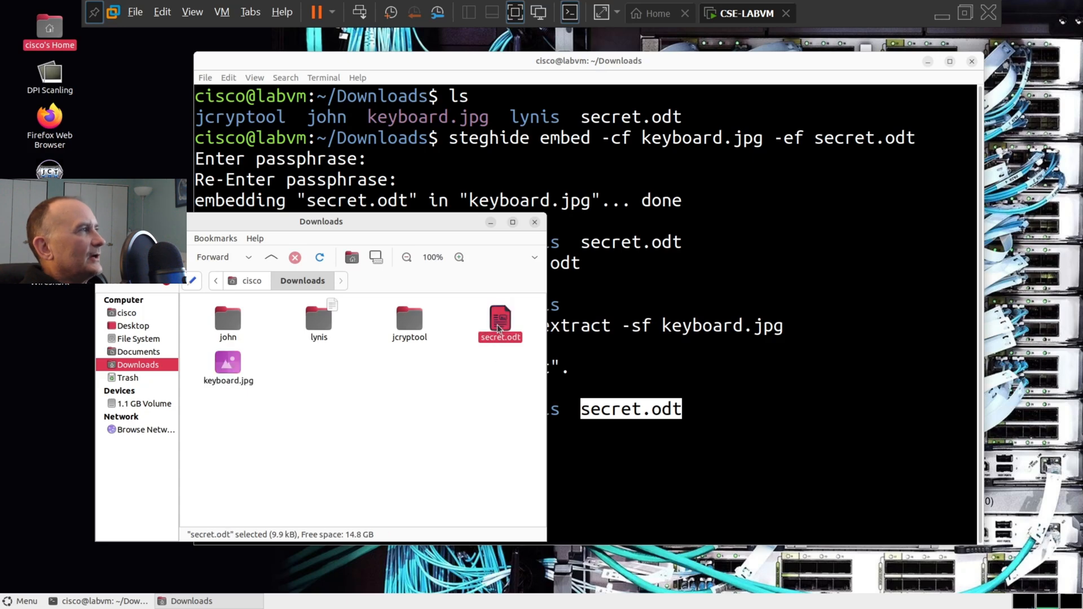
double_click(500, 318)
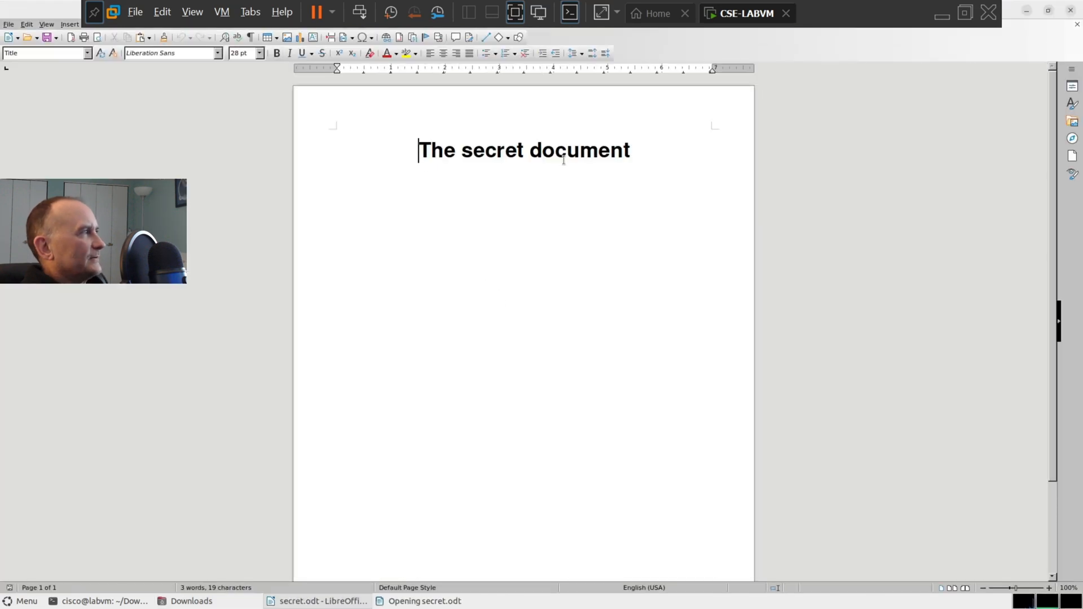